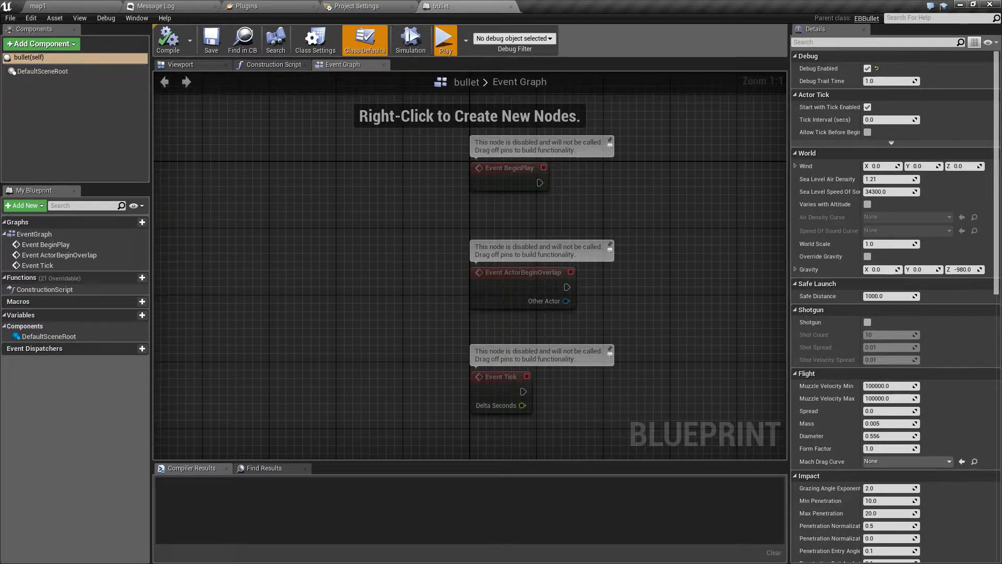
Enable 'Varies with Altitude' in the bullet's World settings so air density and sound speed curves apply
{"action": "left_click", "coordinate": [445, 38]}
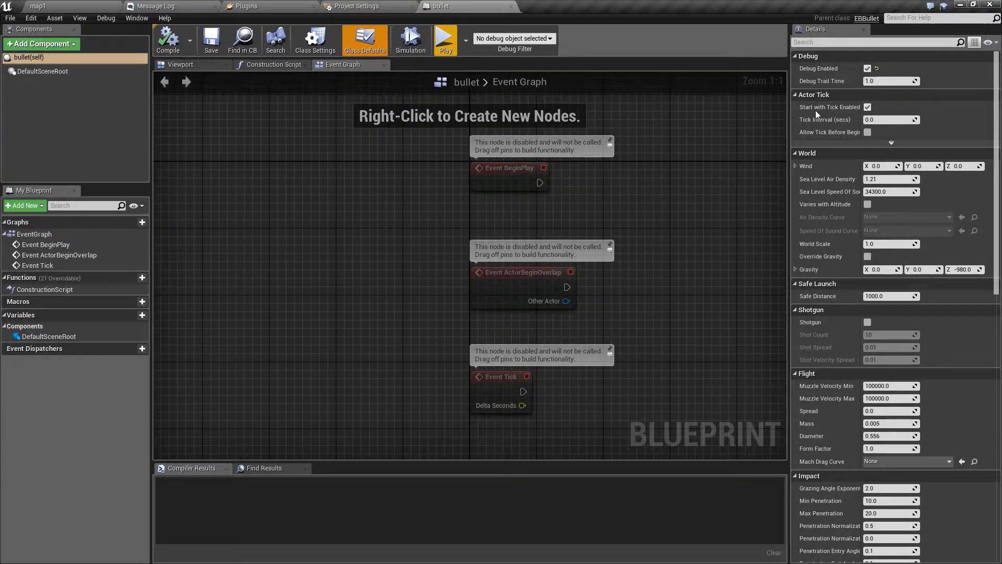
{"action": "mouse_move", "coordinate": [808, 119]}
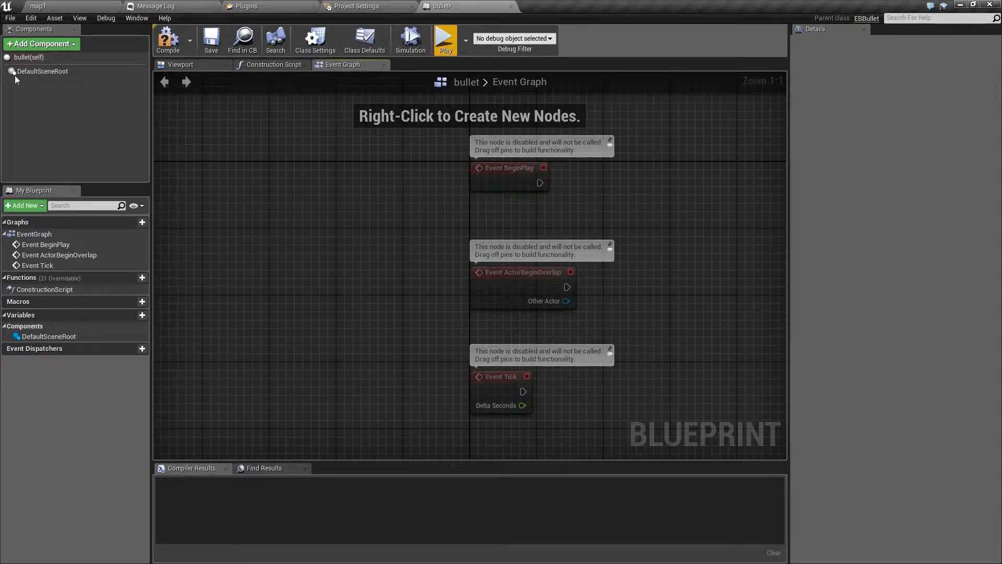
{"action": "left_click", "coordinate": [366, 38]}
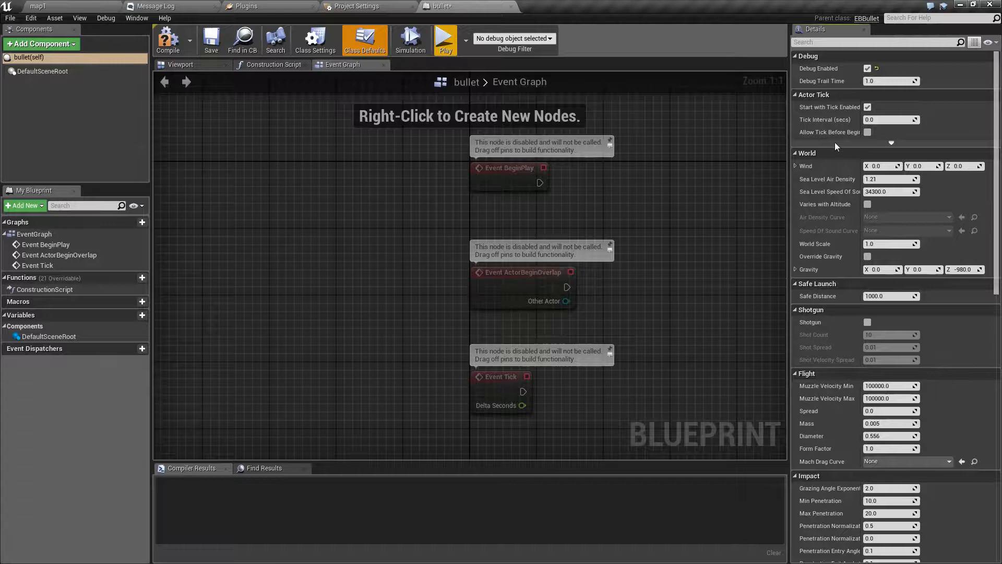
{"action": "left_click", "coordinate": [796, 152]}
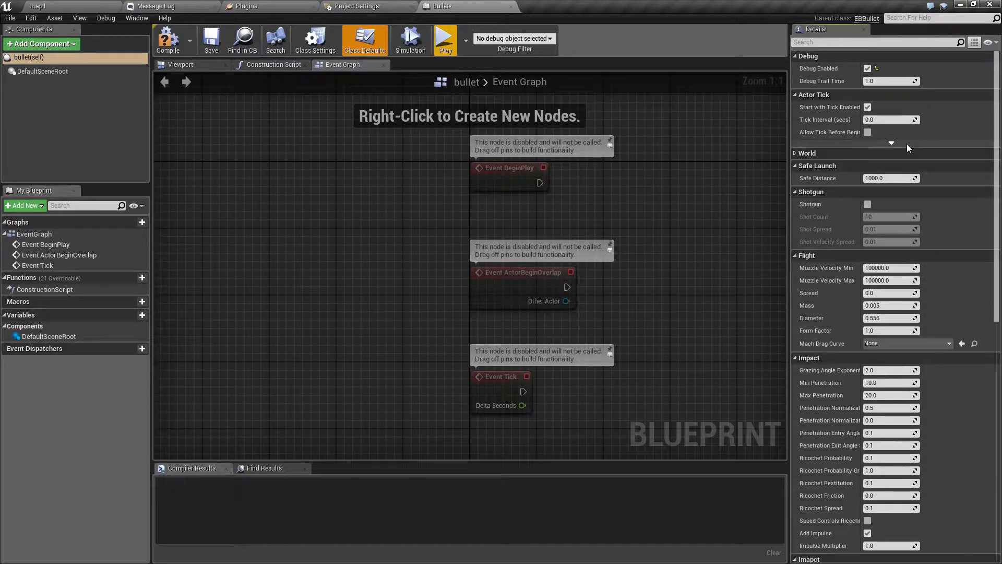
{"action": "left_click", "coordinate": [807, 152]}
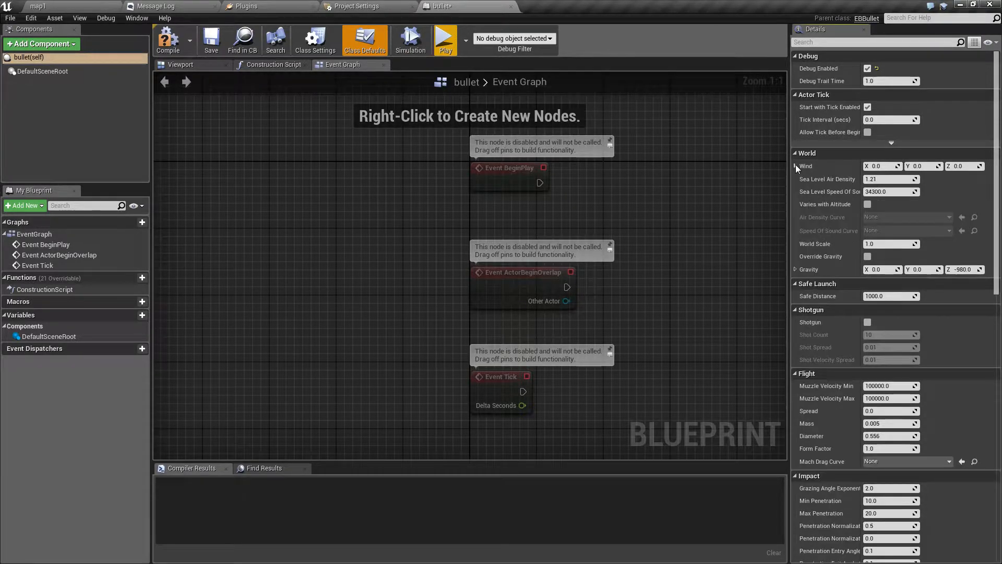
{"action": "mouse_move", "coordinate": [843, 199]}
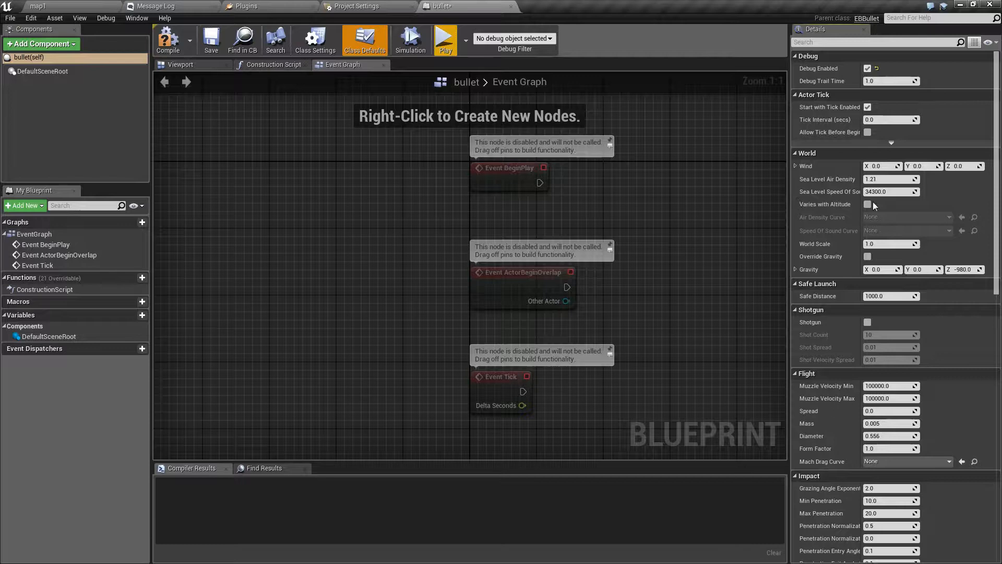
{"action": "left_click", "coordinate": [867, 204]}
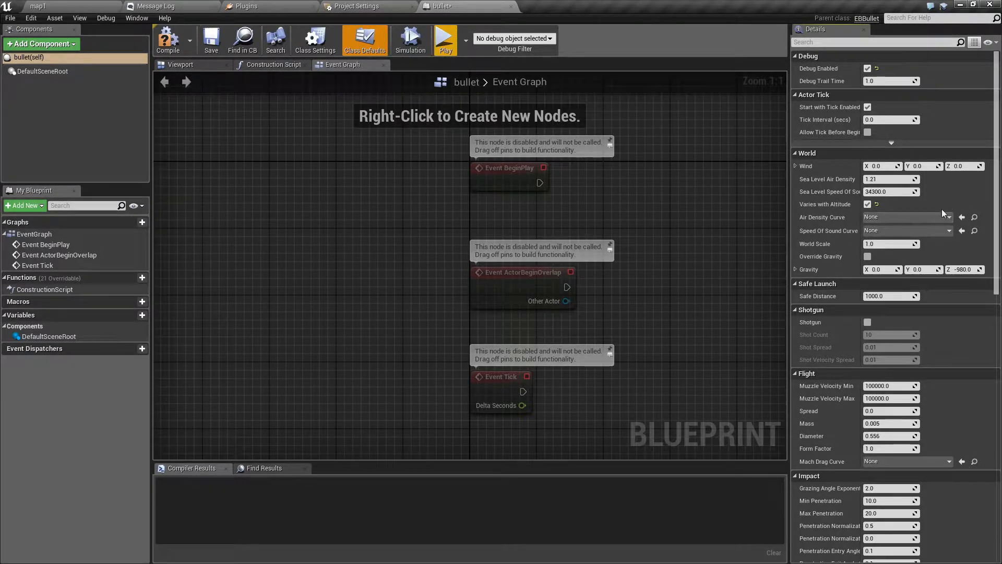
{"action": "mouse_move", "coordinate": [810, 211]}
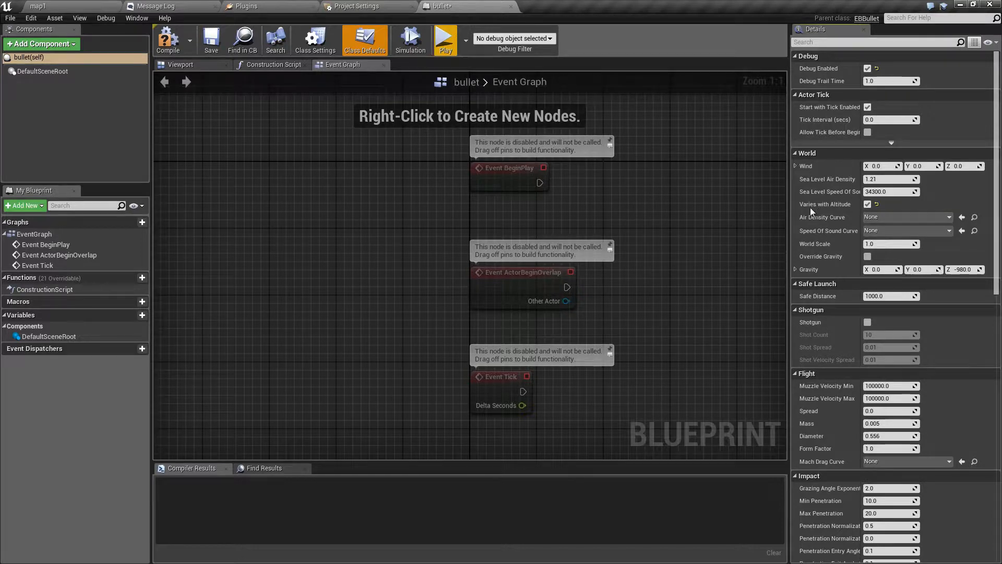
{"action": "mouse_move", "coordinate": [848, 238]}
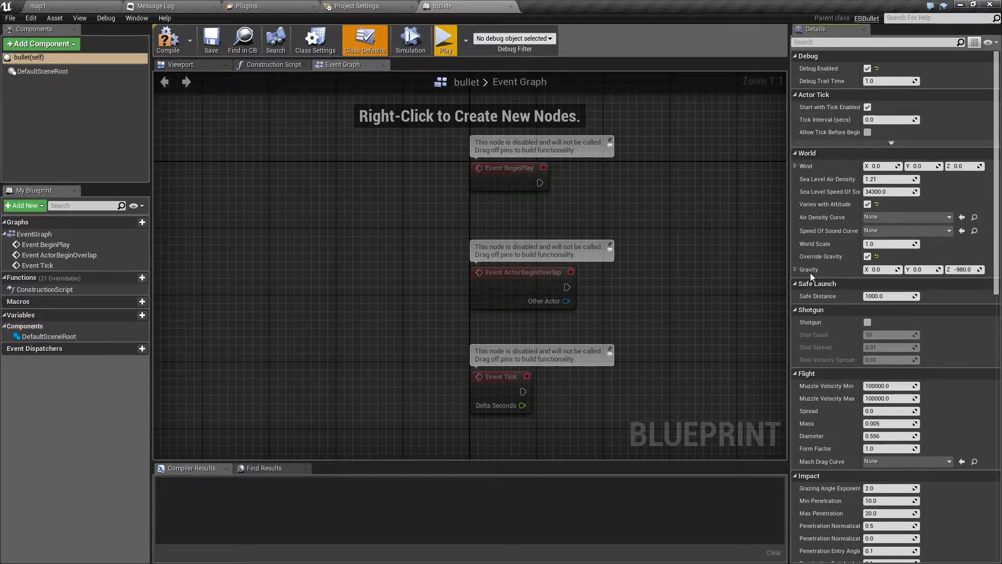
{"action": "mouse_move", "coordinate": [782, 283]}
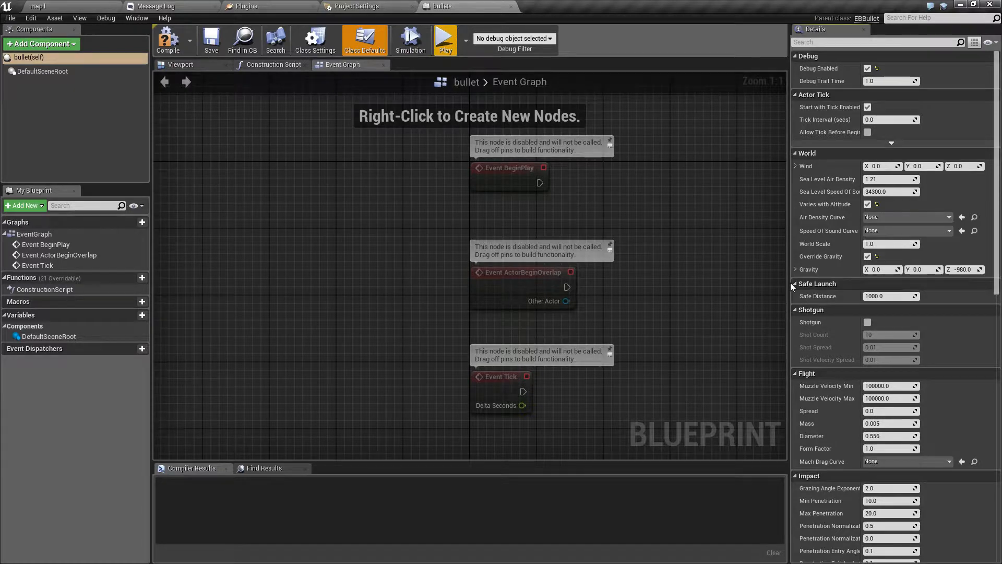
{"action": "mouse_move", "coordinate": [754, 247]}
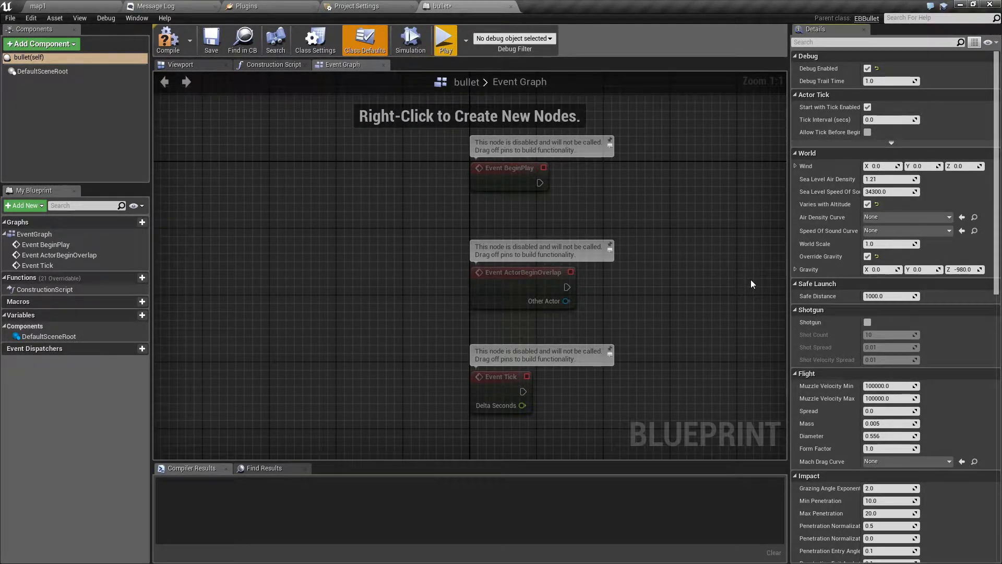
{"action": "mouse_move", "coordinate": [845, 300]}
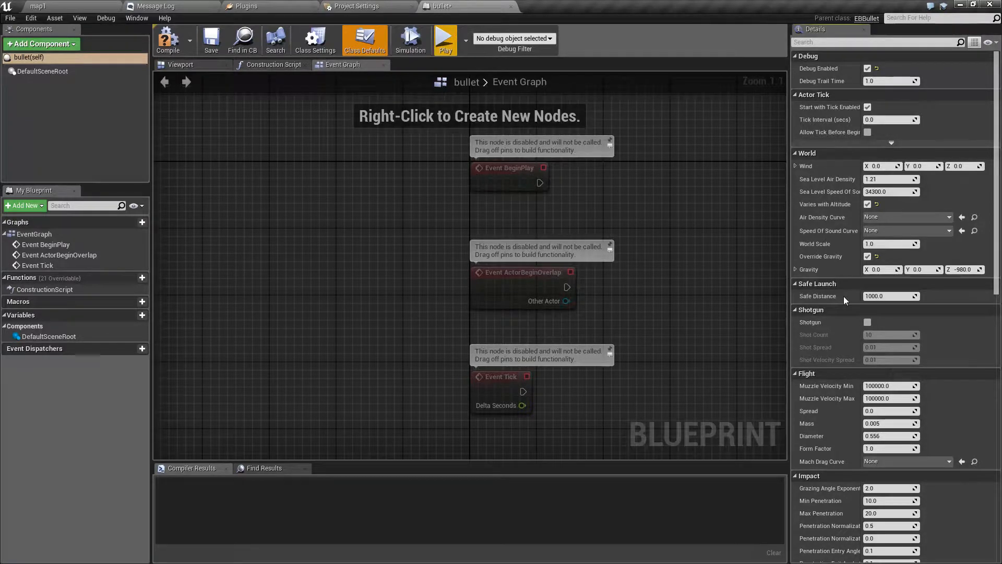
{"action": "mouse_move", "coordinate": [799, 295]}
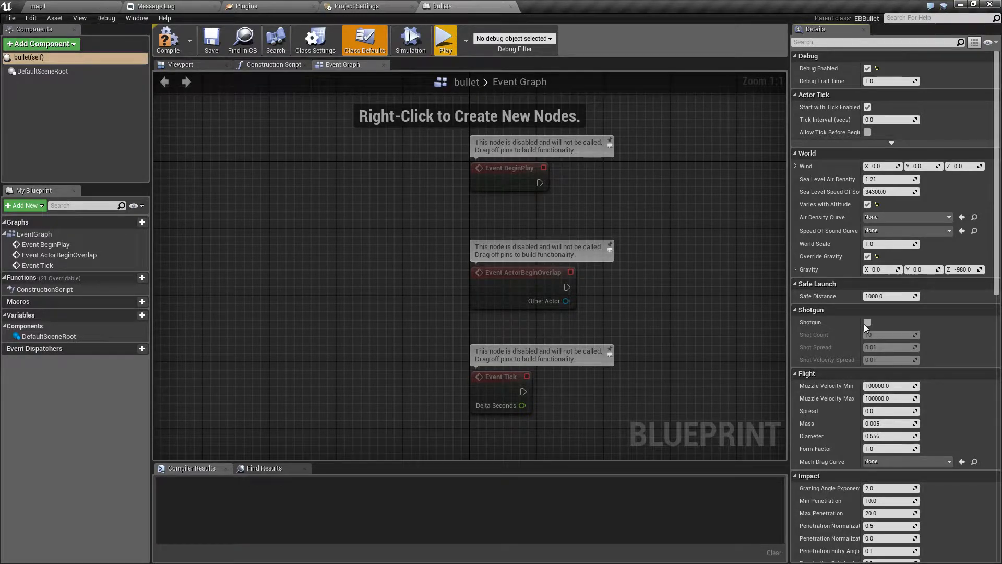
Enable shotgun mode on the bullet, exposing shot count 10 and spread 0.01
{"action": "left_click", "coordinate": [868, 321]}
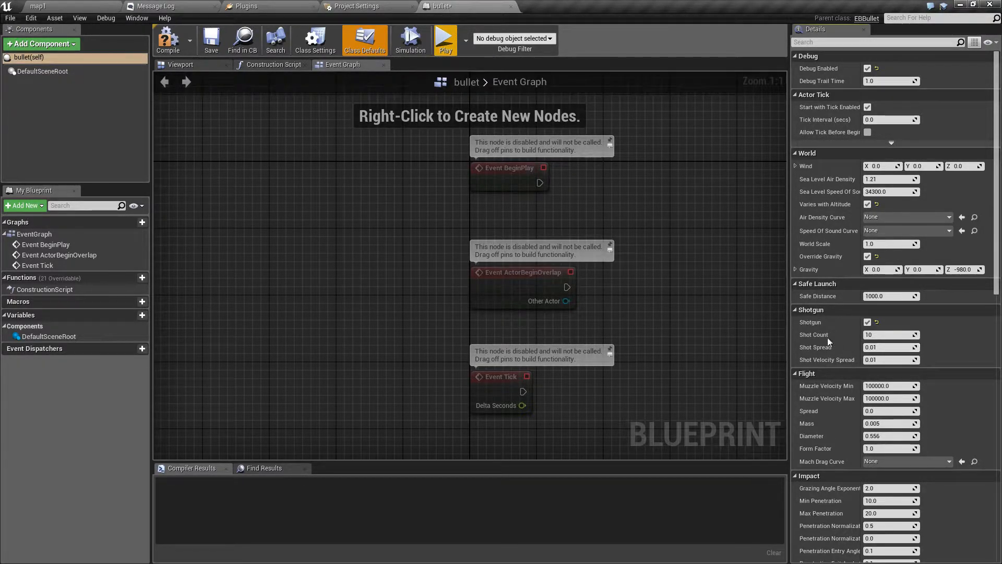
{"action": "left_click", "coordinate": [890, 334]}
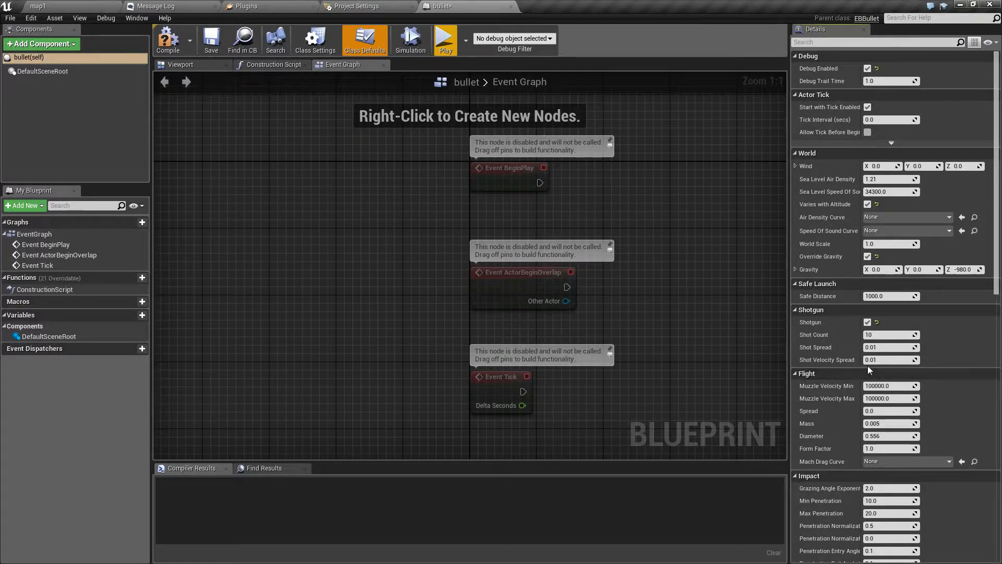
{"action": "mouse_move", "coordinate": [921, 371]}
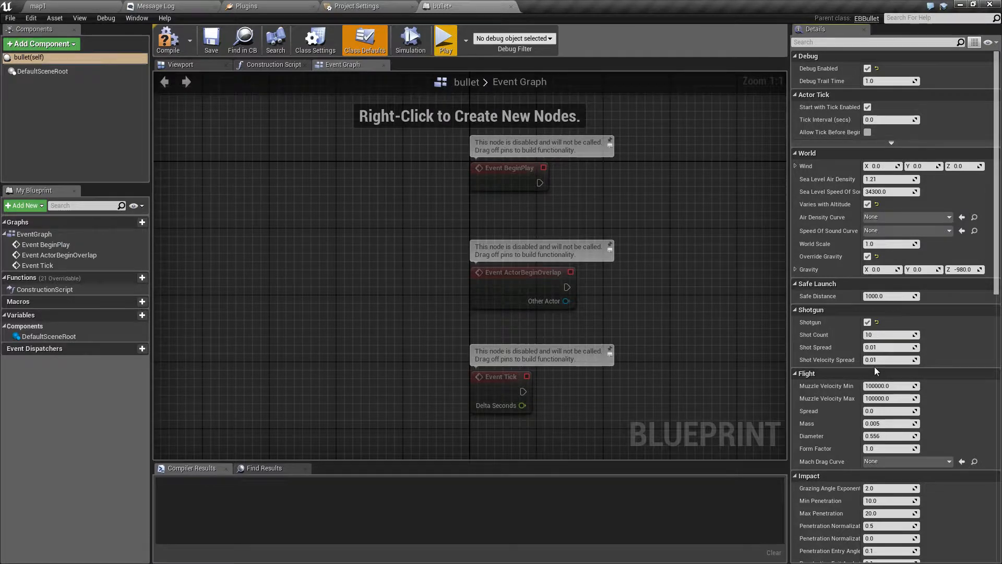
Set the bullet's Flight defaults, replacing Spread with 0.01 alongside 100000 muzzle velocity, 0.005 mass and 0.556 diameter
{"action": "scroll", "scroll_direction": "down", "scroll_amount": 3}
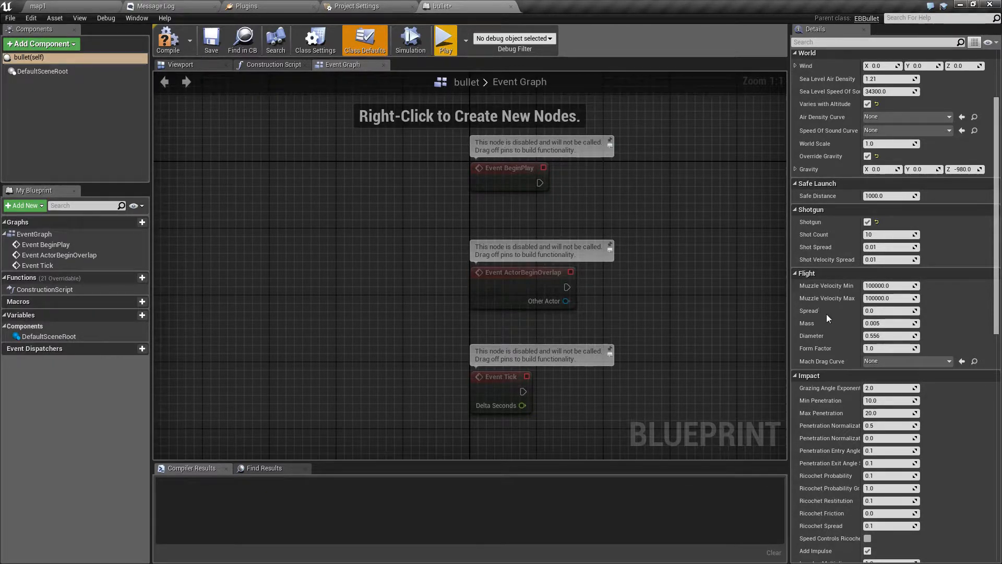
{"action": "mouse_move", "coordinate": [816, 301]}
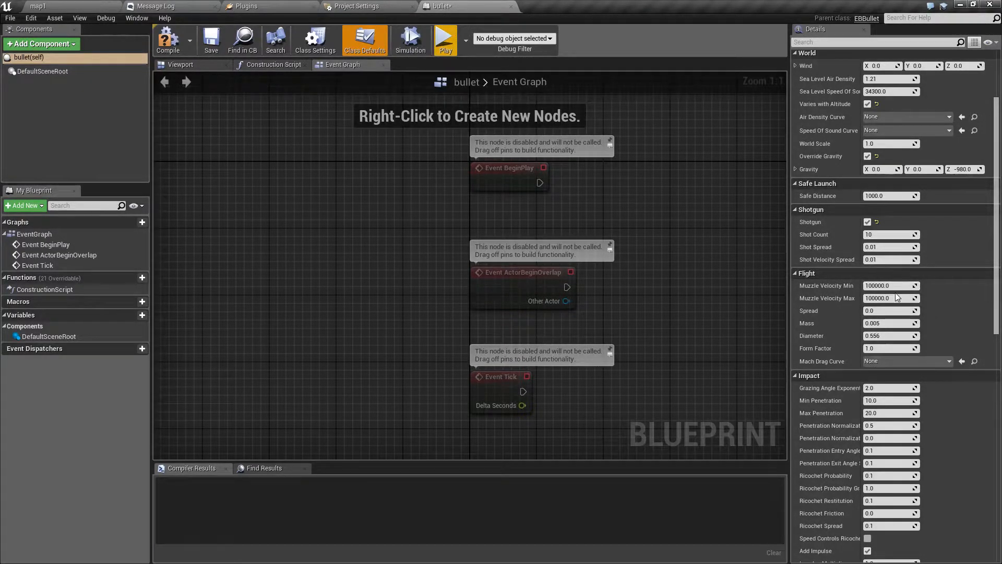
{"action": "left_click", "coordinate": [890, 298]}
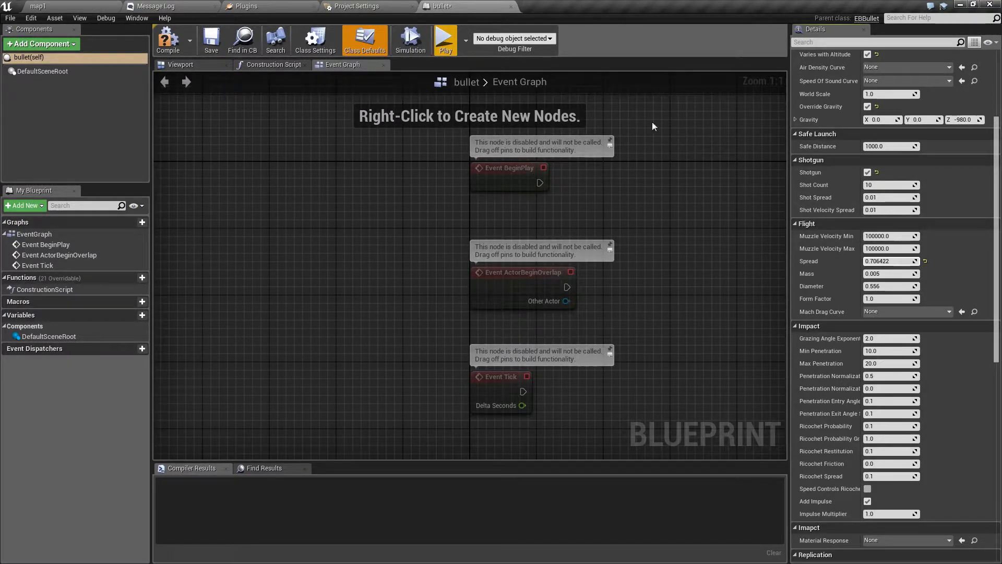
{"action": "left_click", "coordinate": [445, 37]}
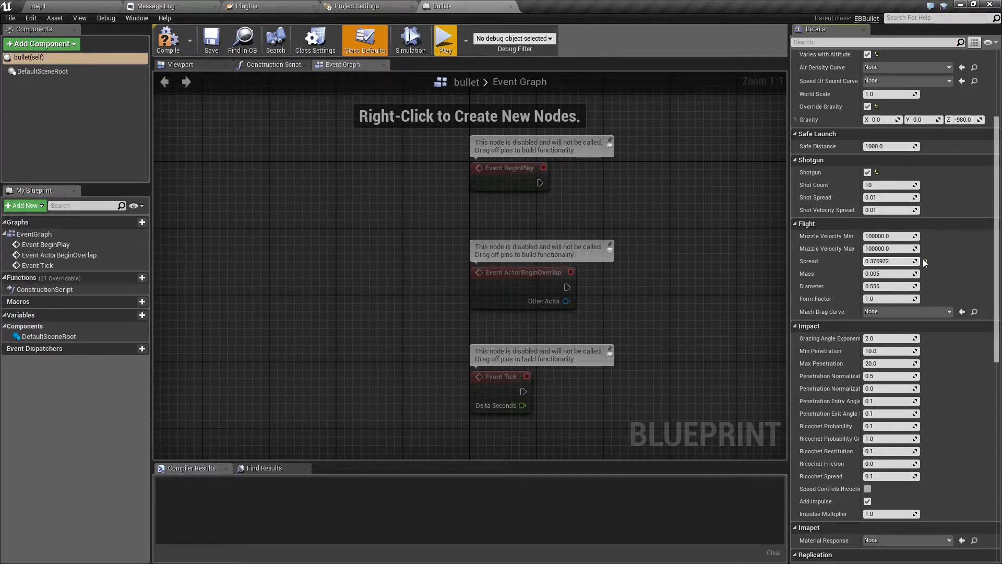
{"action": "left_click", "coordinate": [890, 261]}
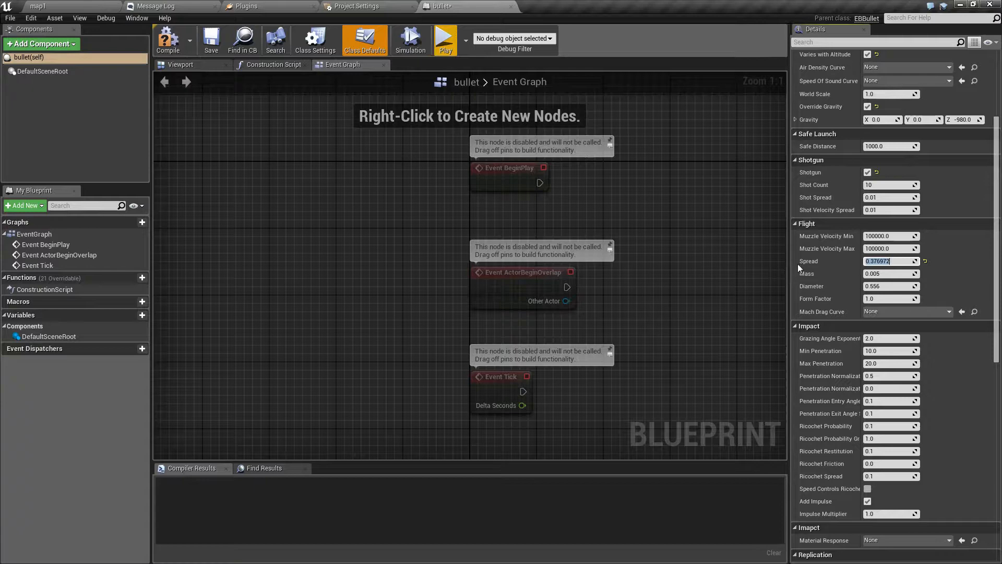
{"action": "type", "text": "0.01"}
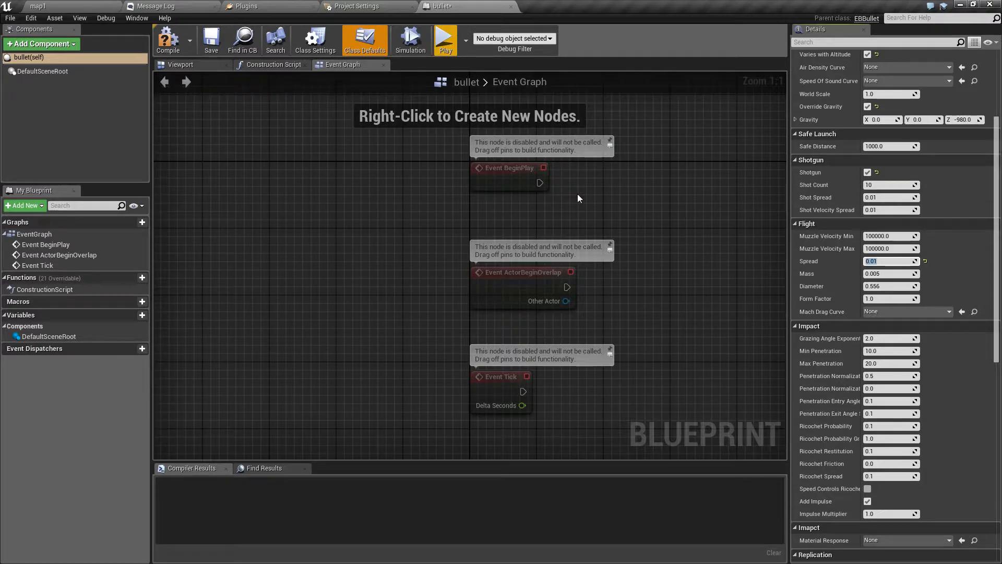
{"action": "mouse_move", "coordinate": [924, 249]}
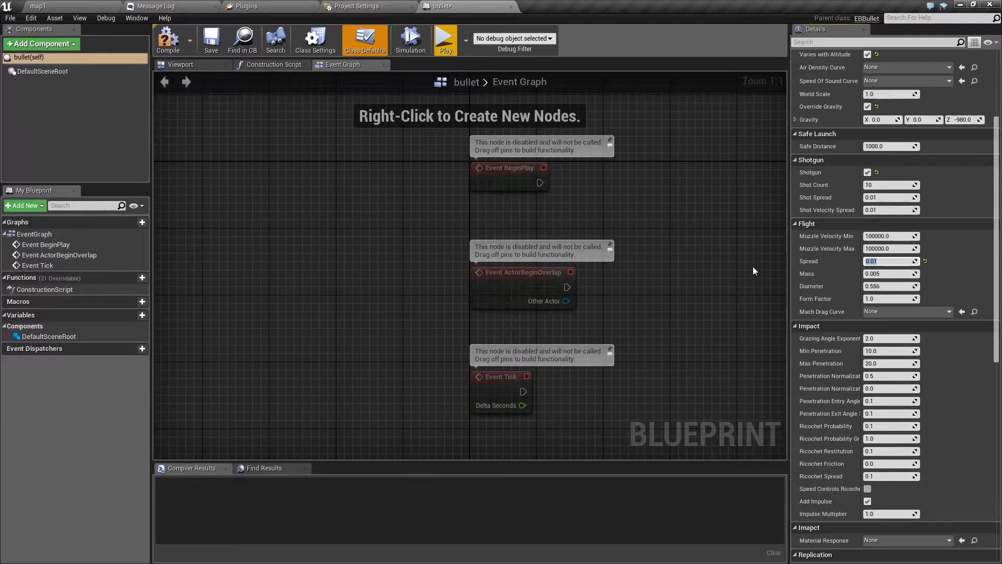
{"action": "left_click", "coordinate": [867, 173]}
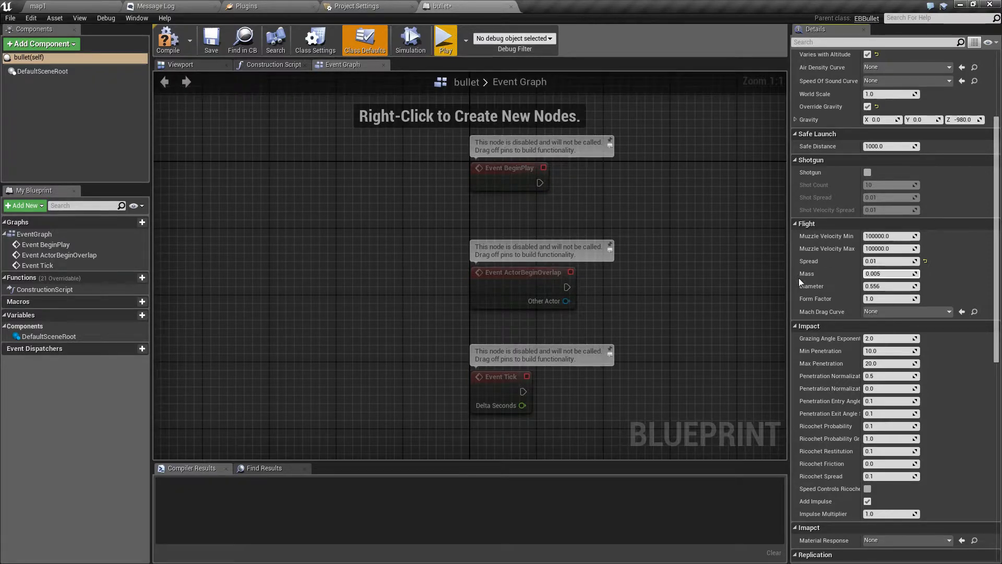
{"action": "mouse_move", "coordinate": [802, 247]}
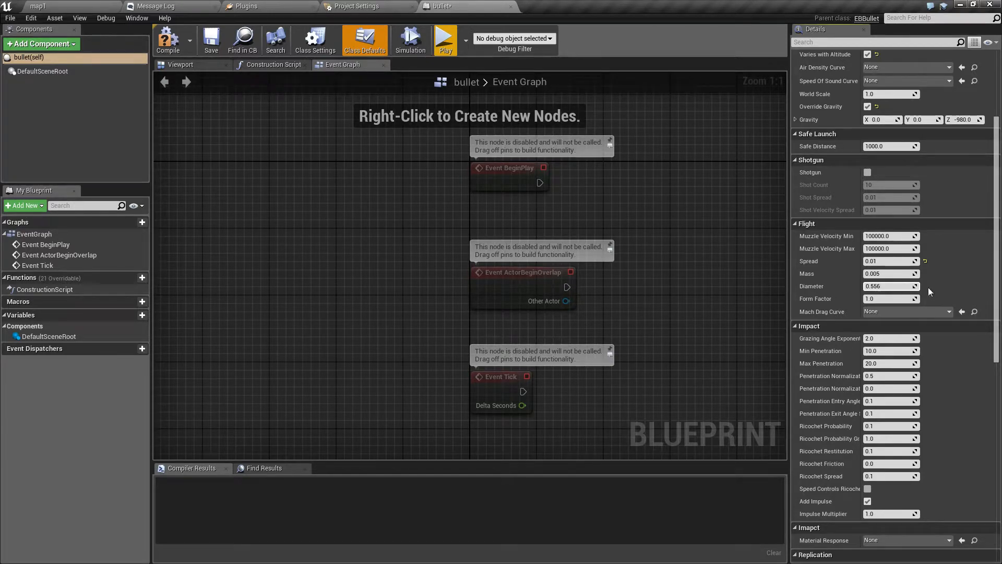
{"action": "mouse_move", "coordinate": [882, 300]}
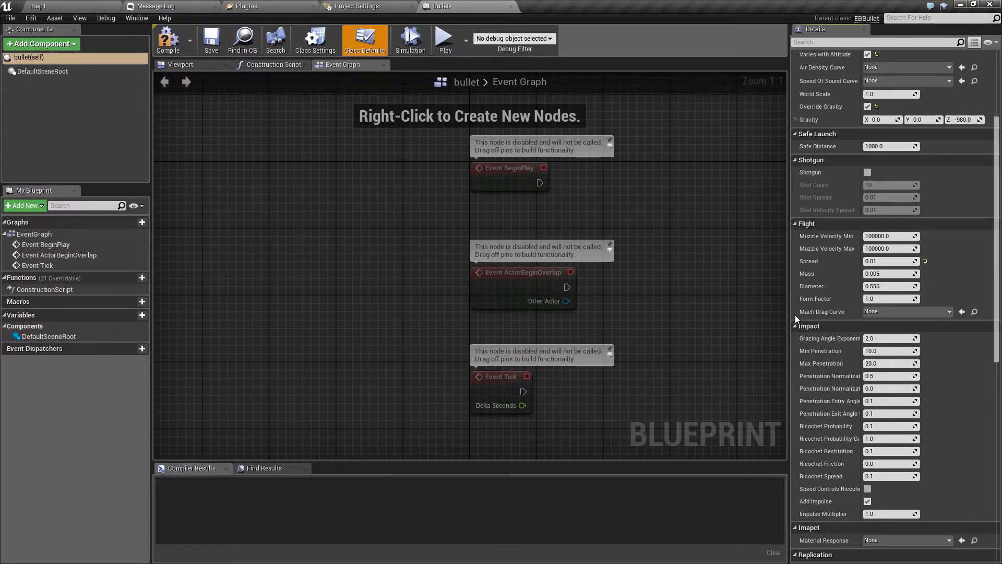
{"action": "mouse_move", "coordinate": [804, 270]}
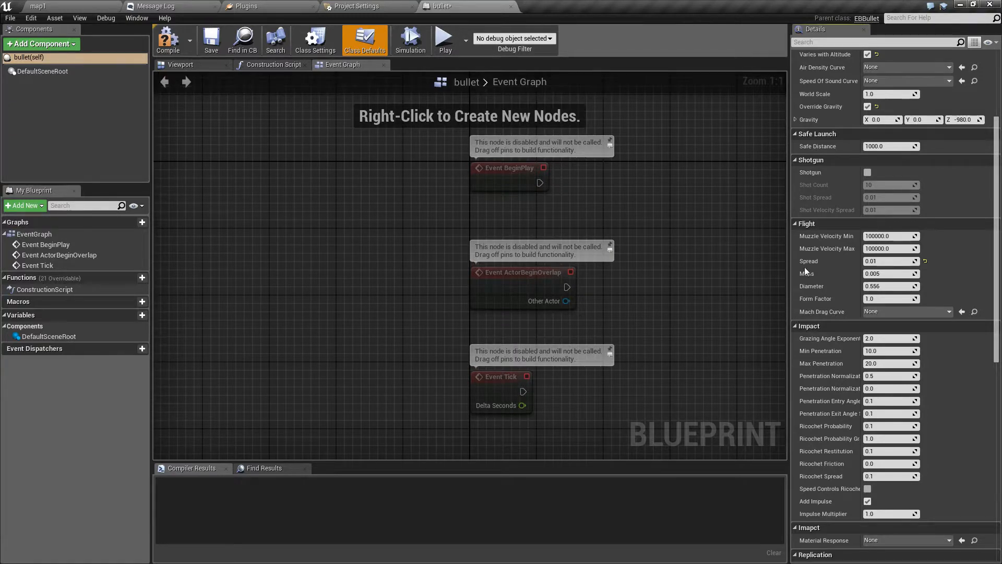
{"action": "mouse_move", "coordinate": [808, 316]}
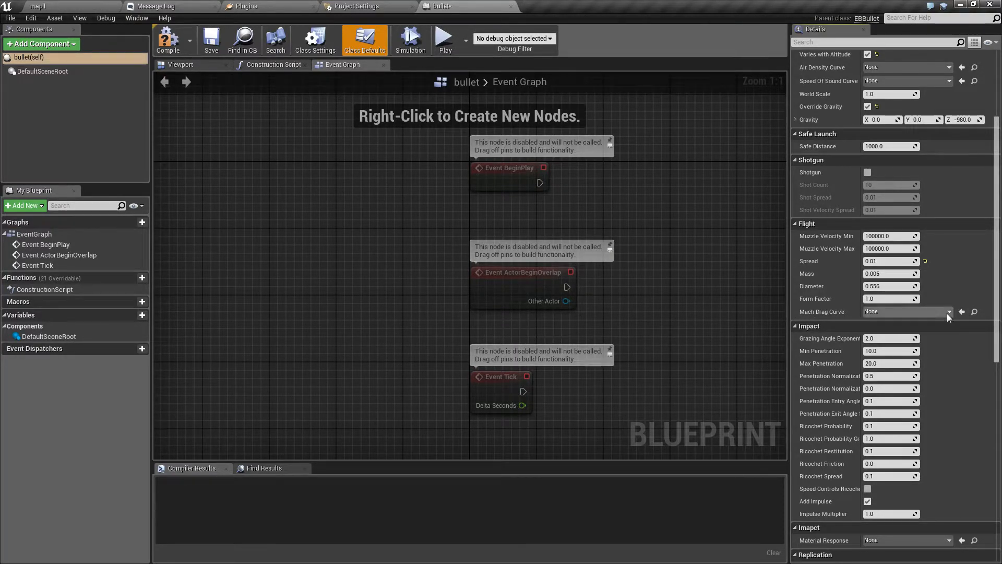
Choose the G7 drag model curve asset for the bullet's Mach drag
{"action": "left_click", "coordinate": [906, 311]}
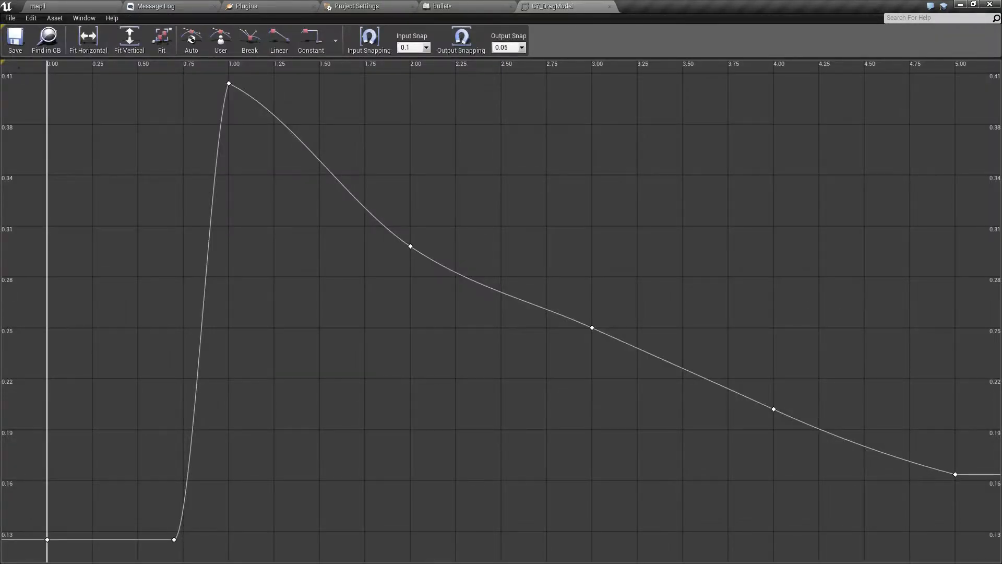
{"action": "mouse_move", "coordinate": [182, 479]}
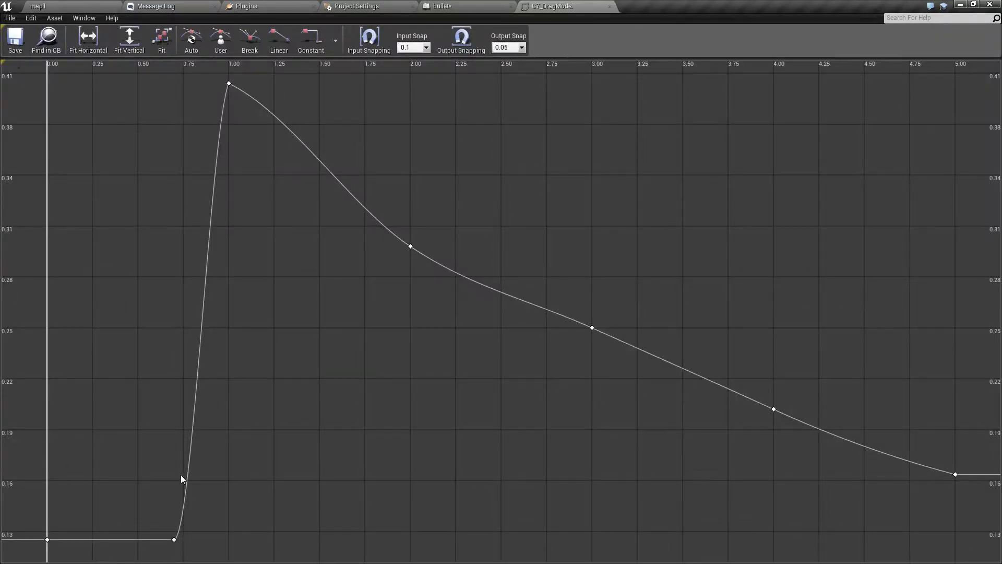
{"action": "mouse_move", "coordinate": [232, 247]}
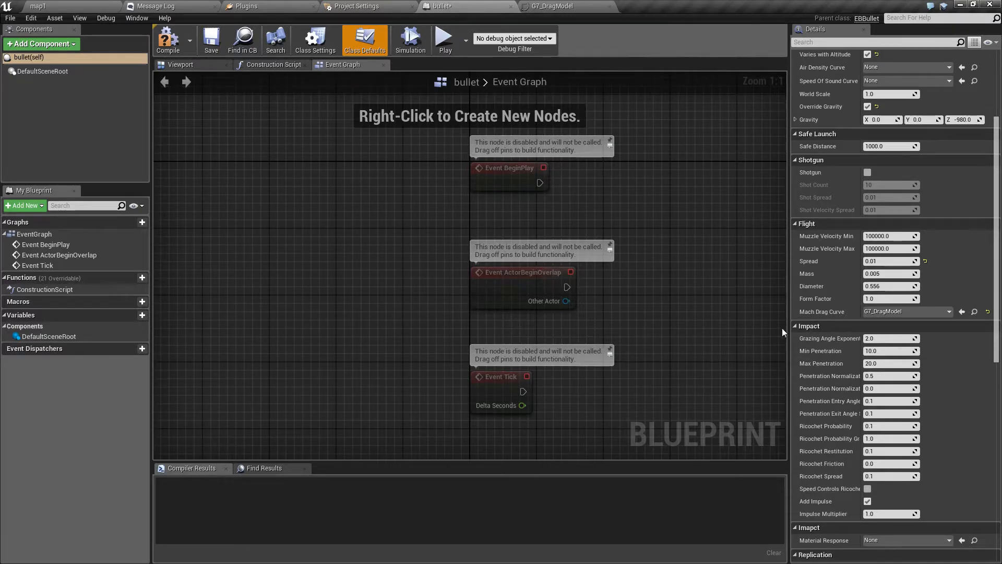
{"action": "mouse_move", "coordinate": [796, 356]}
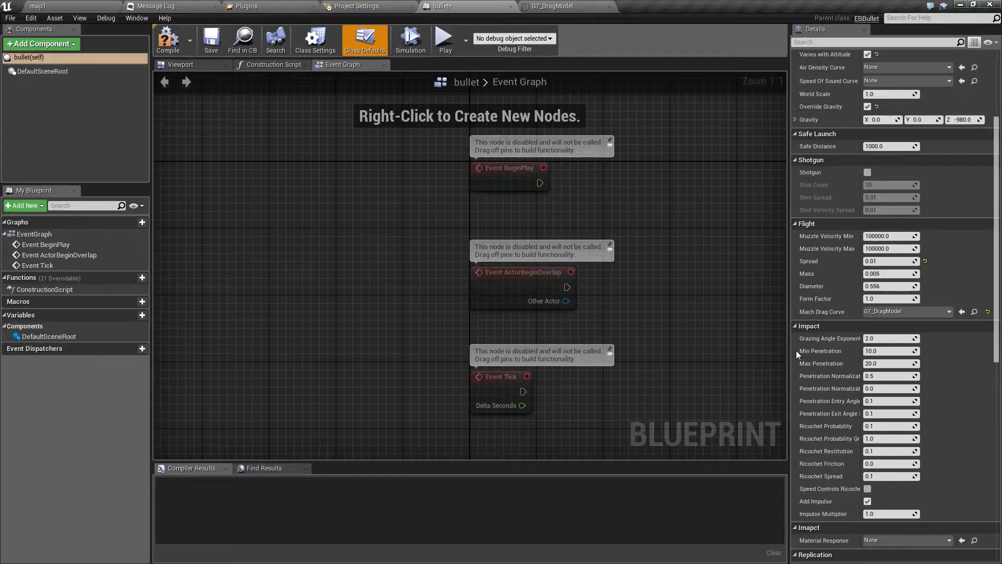
{"action": "scroll", "scroll_direction": "down", "scroll_amount": 3}
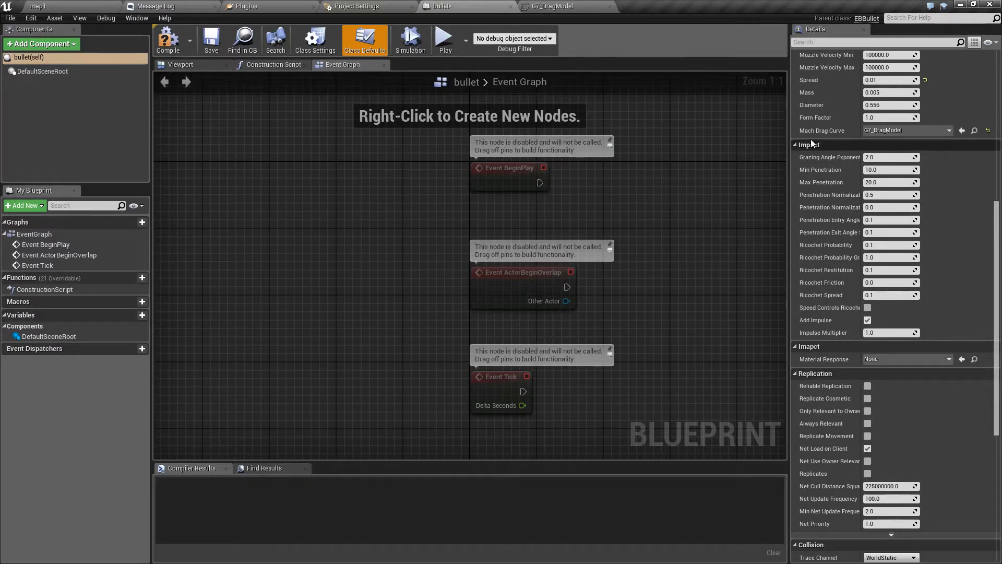
{"action": "scroll", "scroll_direction": "down", "scroll_amount": 3}
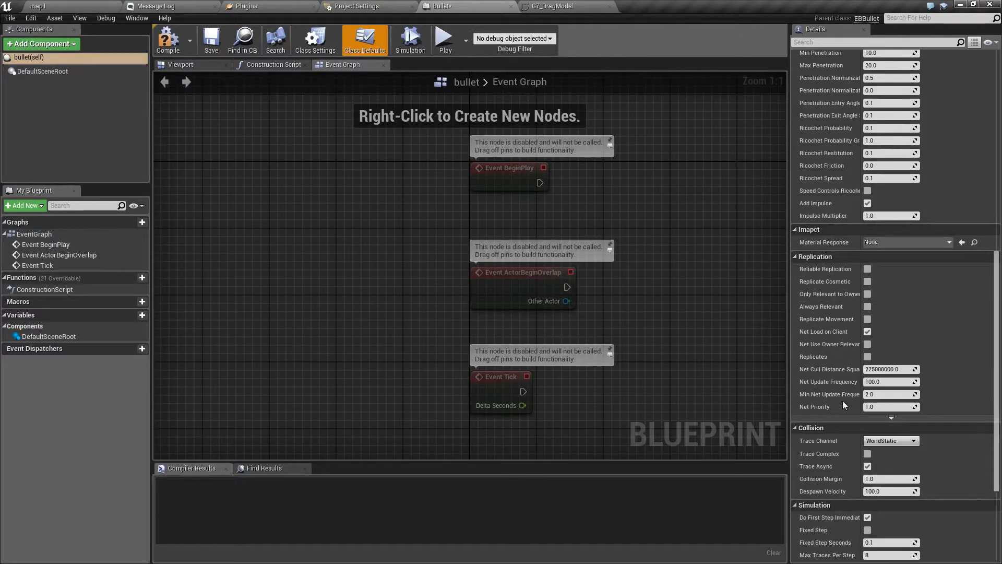
{"action": "scroll", "scroll_direction": "down", "scroll_amount": 3}
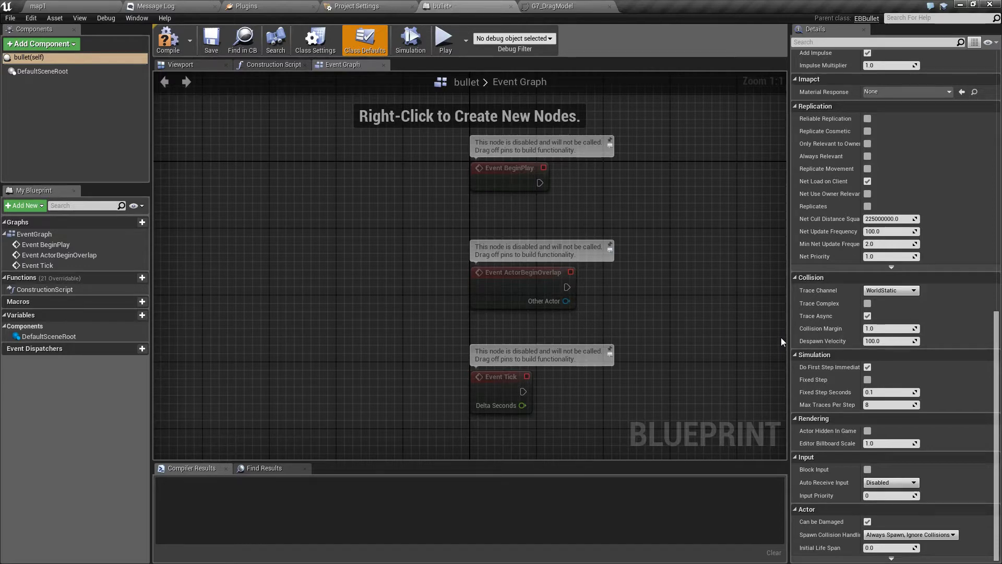
{"action": "mouse_move", "coordinate": [787, 340]}
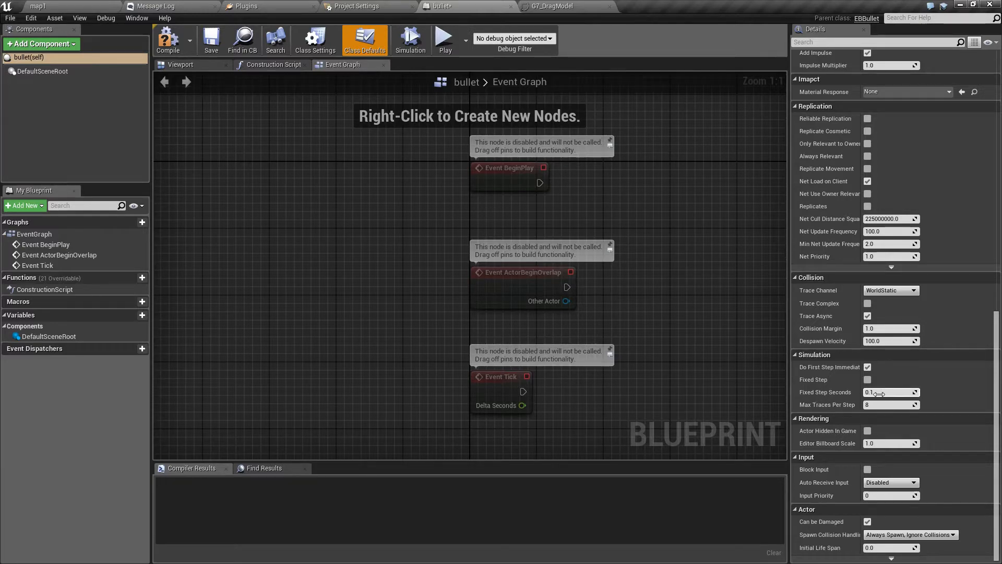
{"action": "left_click", "coordinate": [888, 391]}
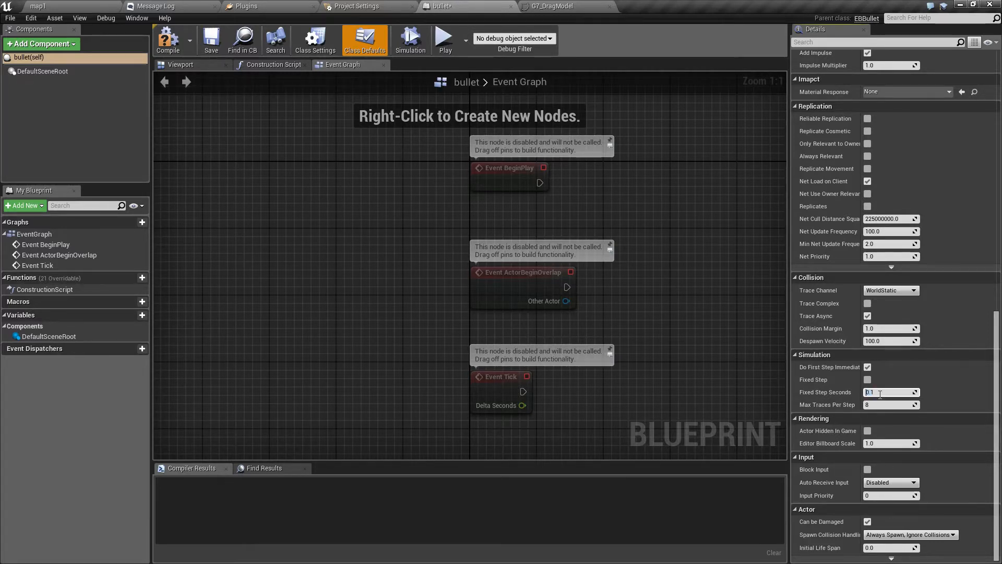
{"action": "type", "text": "0.01"}
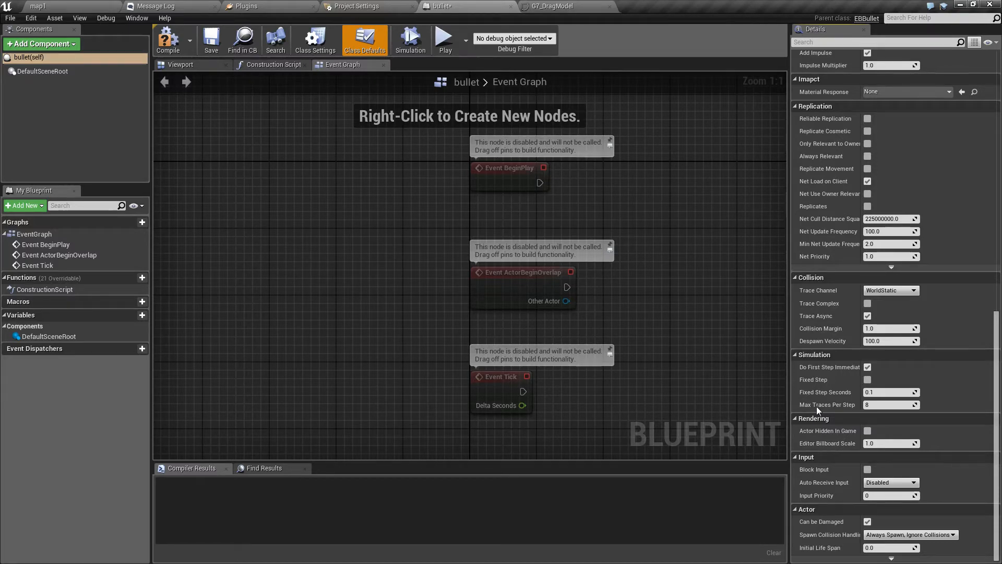
{"action": "mouse_move", "coordinate": [858, 395]}
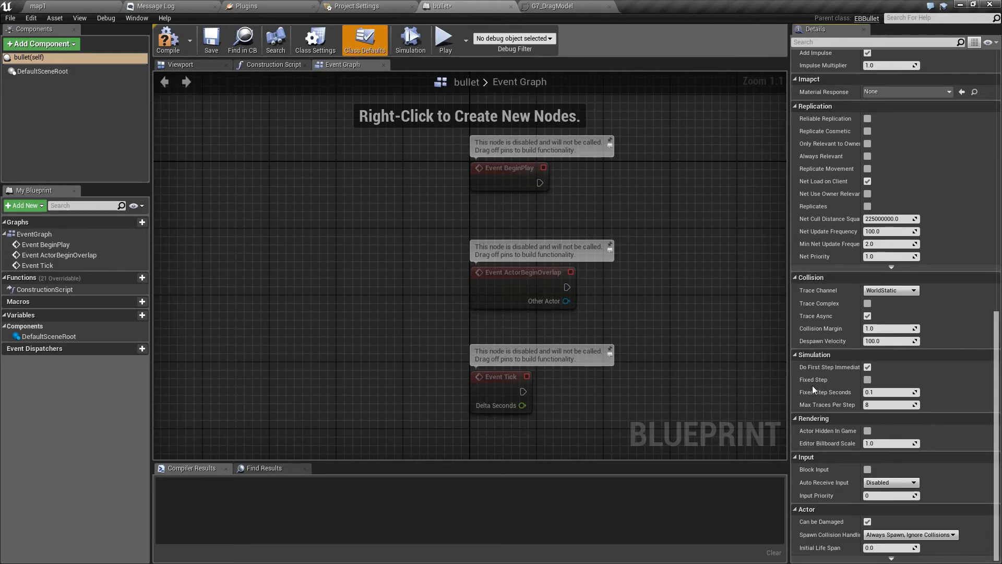
{"action": "mouse_move", "coordinate": [818, 554]}
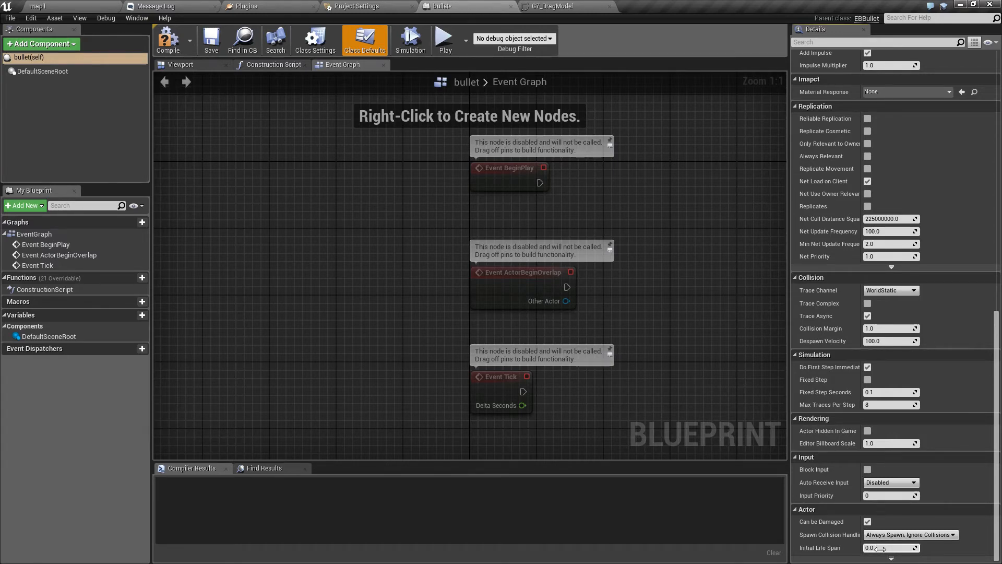
{"action": "mouse_move", "coordinate": [329, 325]}
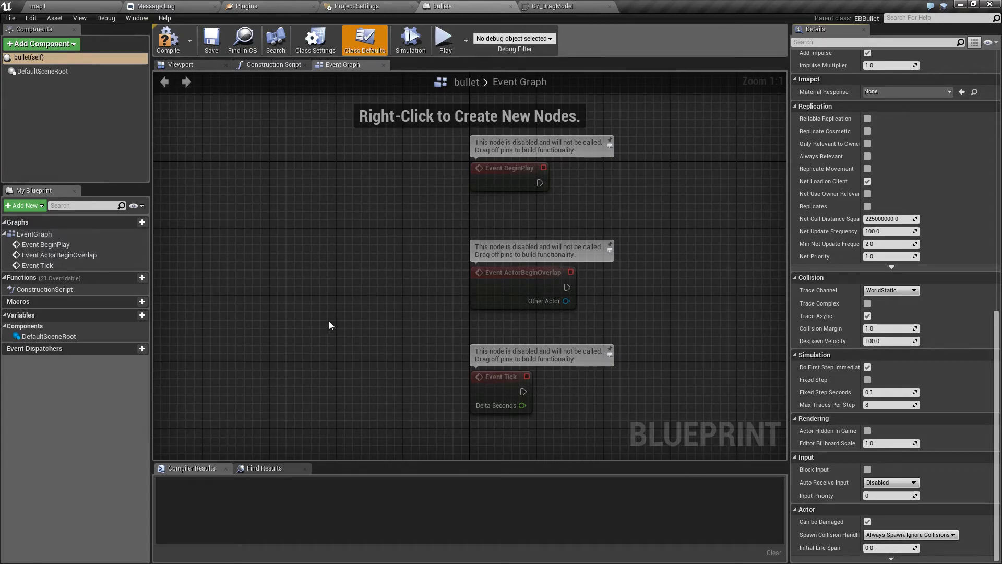
{"action": "mouse_move", "coordinate": [419, 168]}
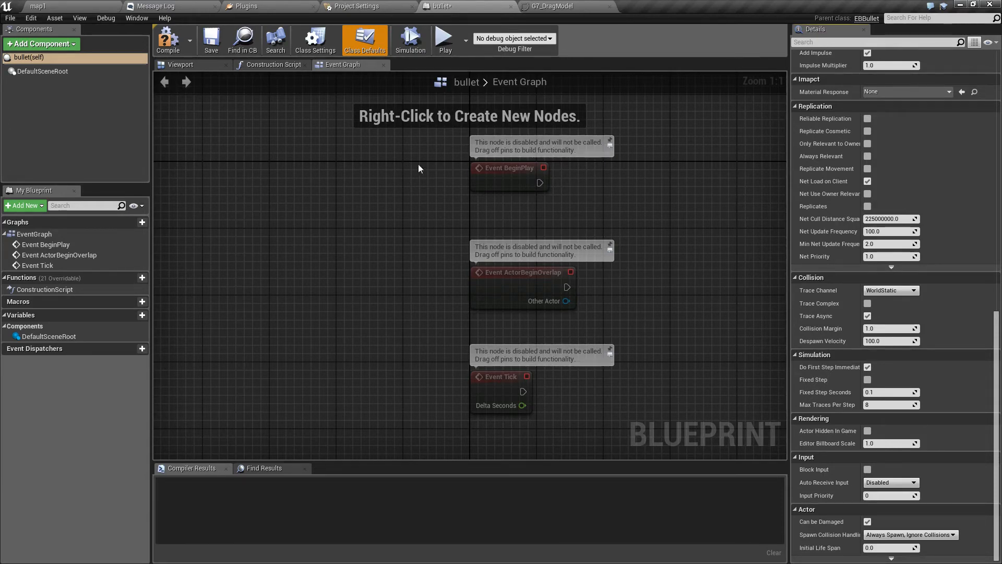
{"action": "mouse_move", "coordinate": [309, 206]}
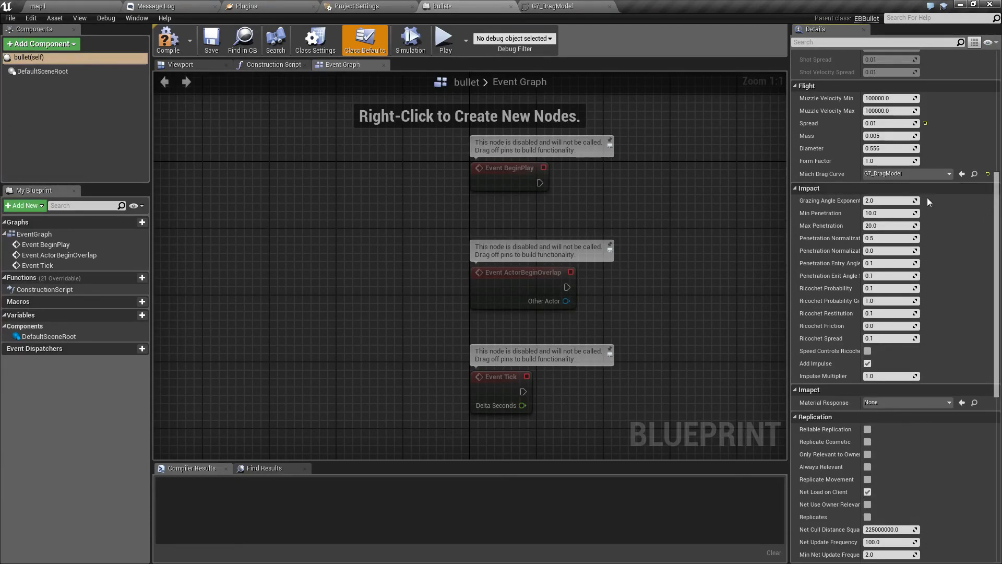
{"action": "mouse_move", "coordinate": [929, 201]}
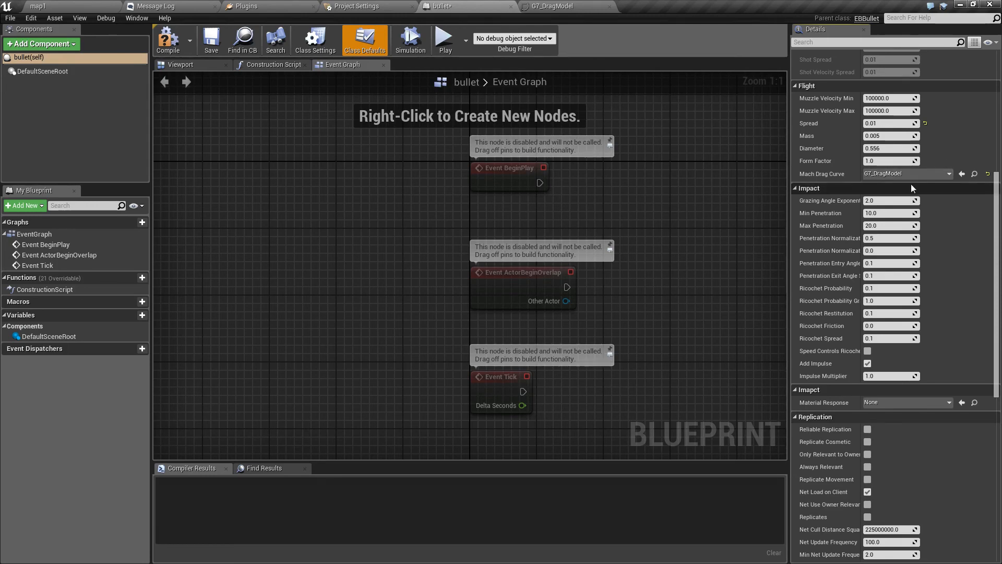
{"action": "mouse_move", "coordinate": [769, 386]}
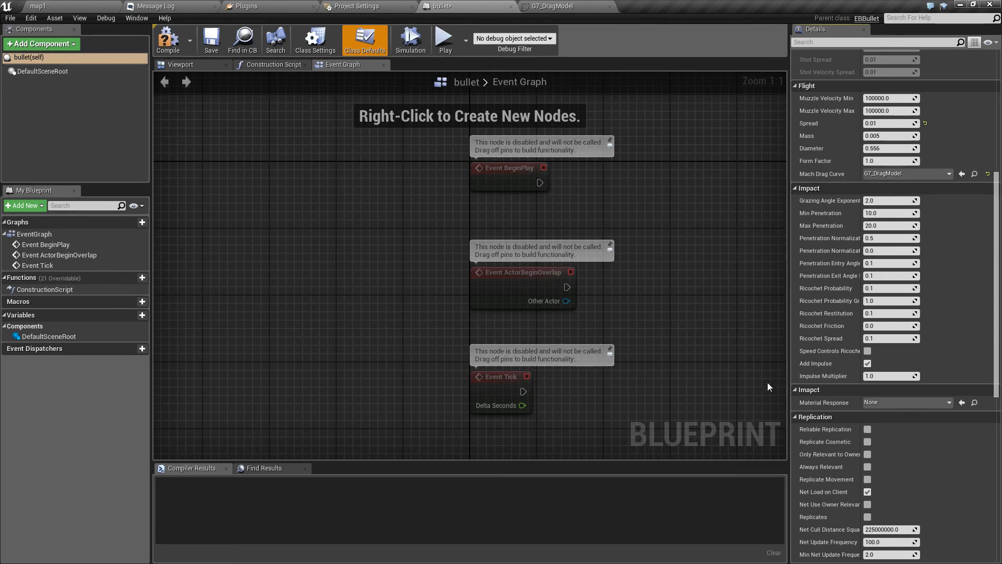
{"action": "mouse_move", "coordinate": [810, 454]}
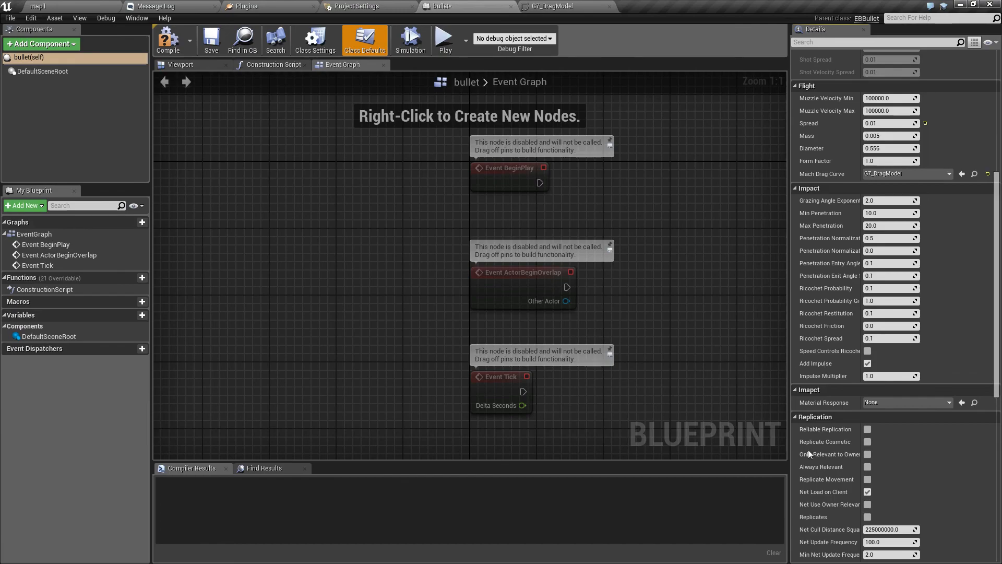